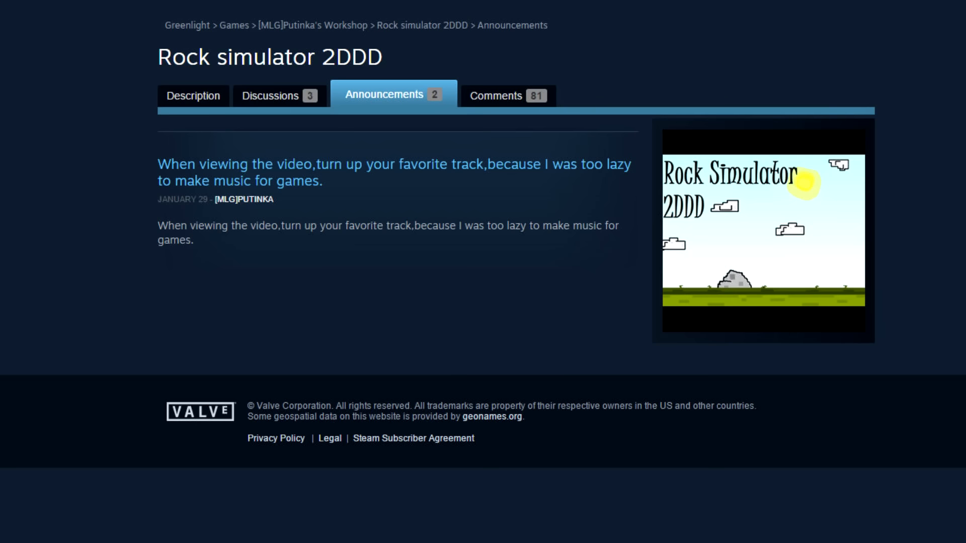
Play the Rock simulator 2DDD gameplay video of the rock on grass at sunset.
{"action": "left_click", "coordinate": [763, 232]}
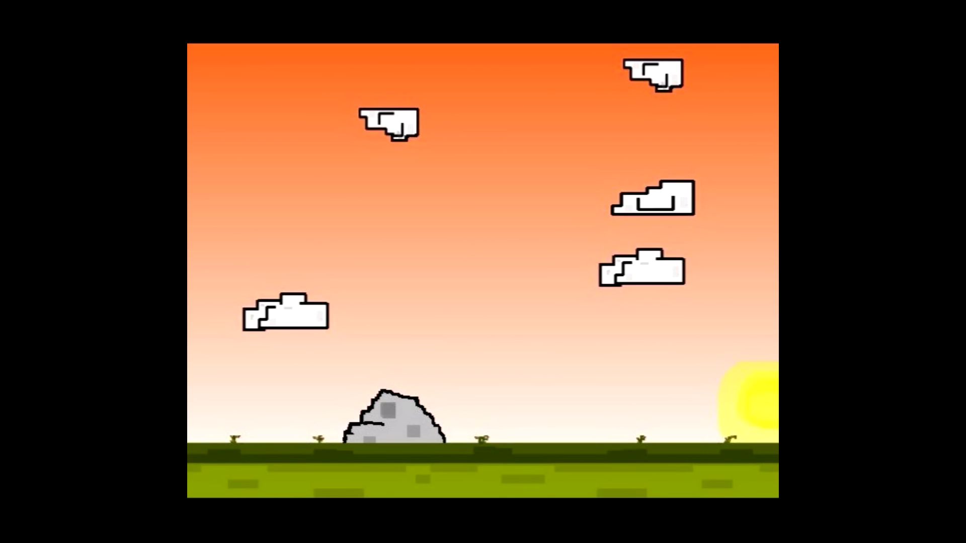